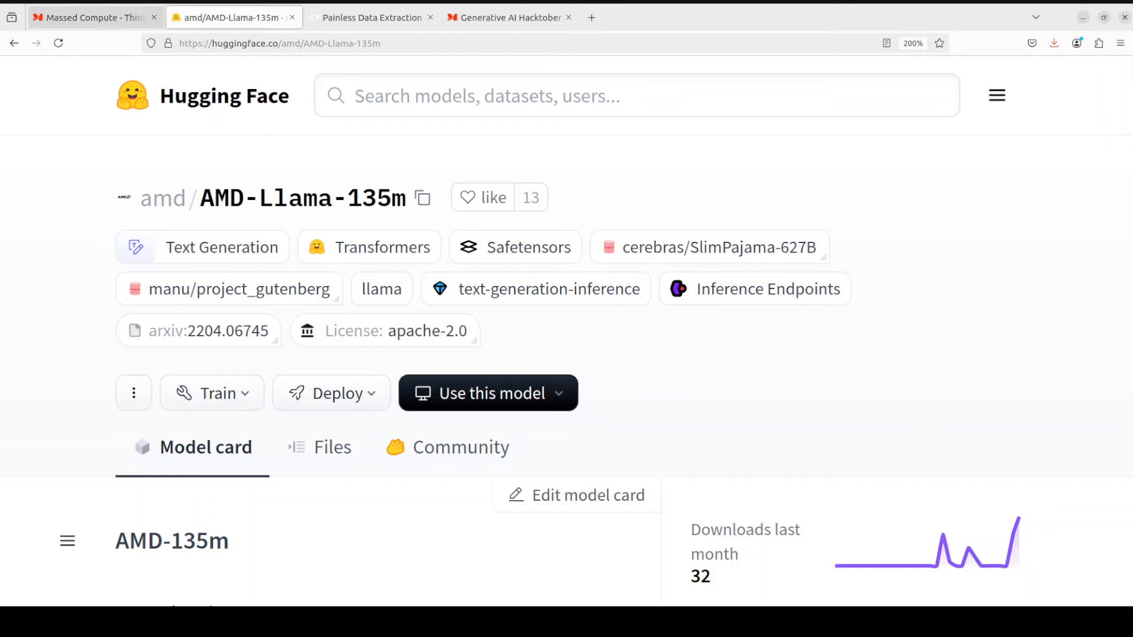
- Switch from the AMD-Llama-135m model page to the Massed Compute homepage tab
{"action": "left_click", "coordinate": [94, 17]}
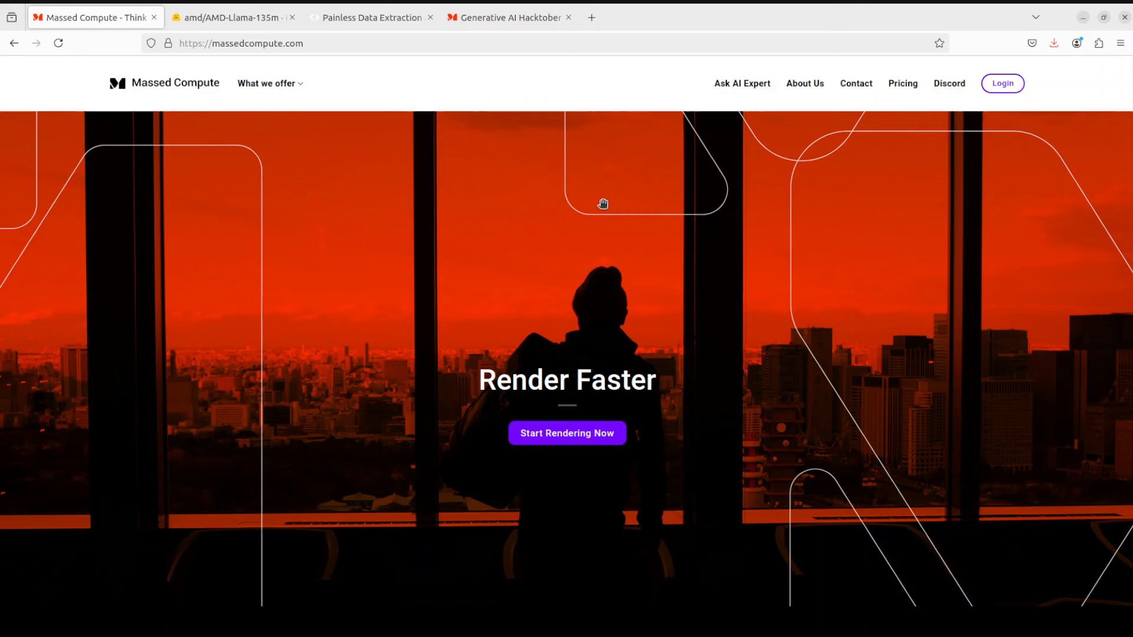
- Open the Generative AI Hacktober 2024 tab offering free GPU compute credits
{"action": "left_click", "coordinate": [508, 17]}
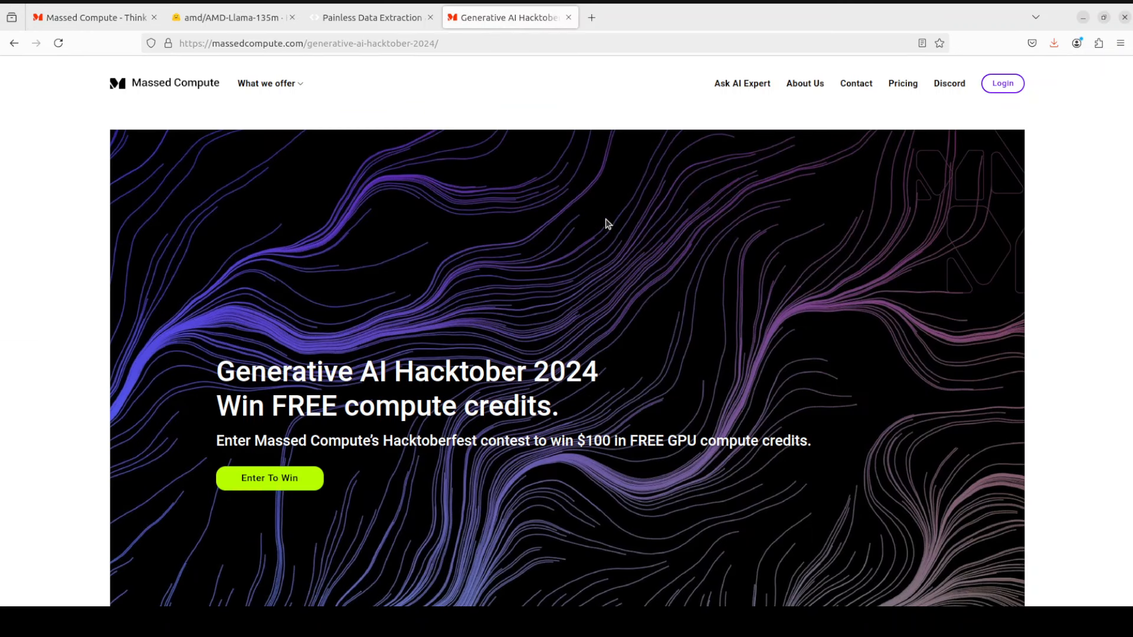
{"action": "mouse_move", "coordinate": [820, 364]}
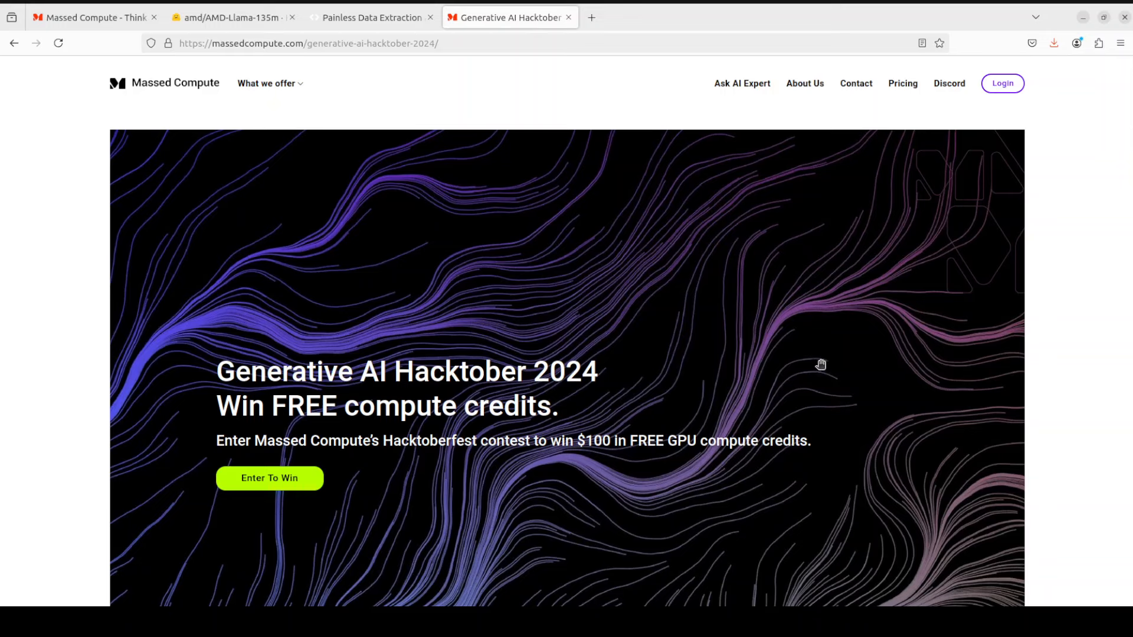
{"action": "mouse_move", "coordinate": [598, 386]}
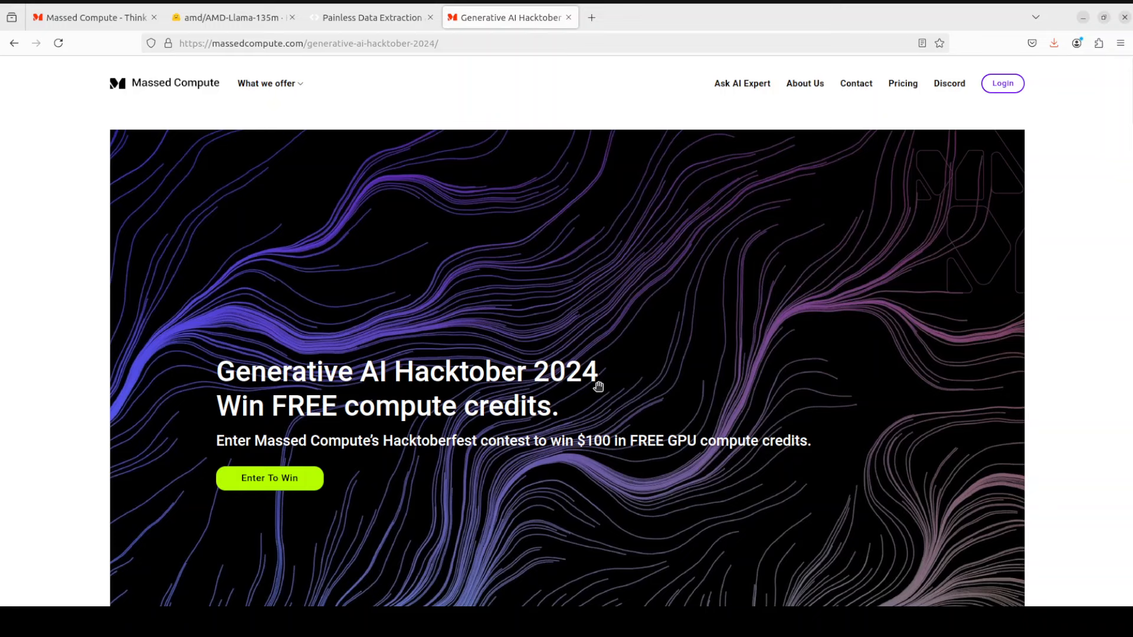
{"action": "mouse_move", "coordinate": [556, 455]}
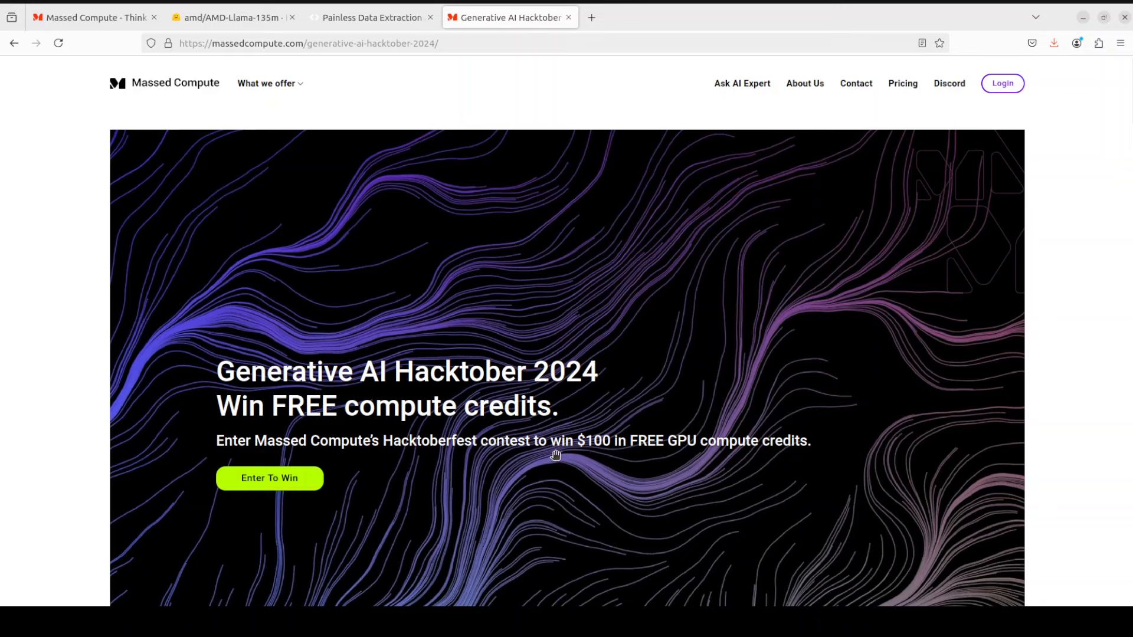
{"action": "mouse_move", "coordinate": [374, 458]}
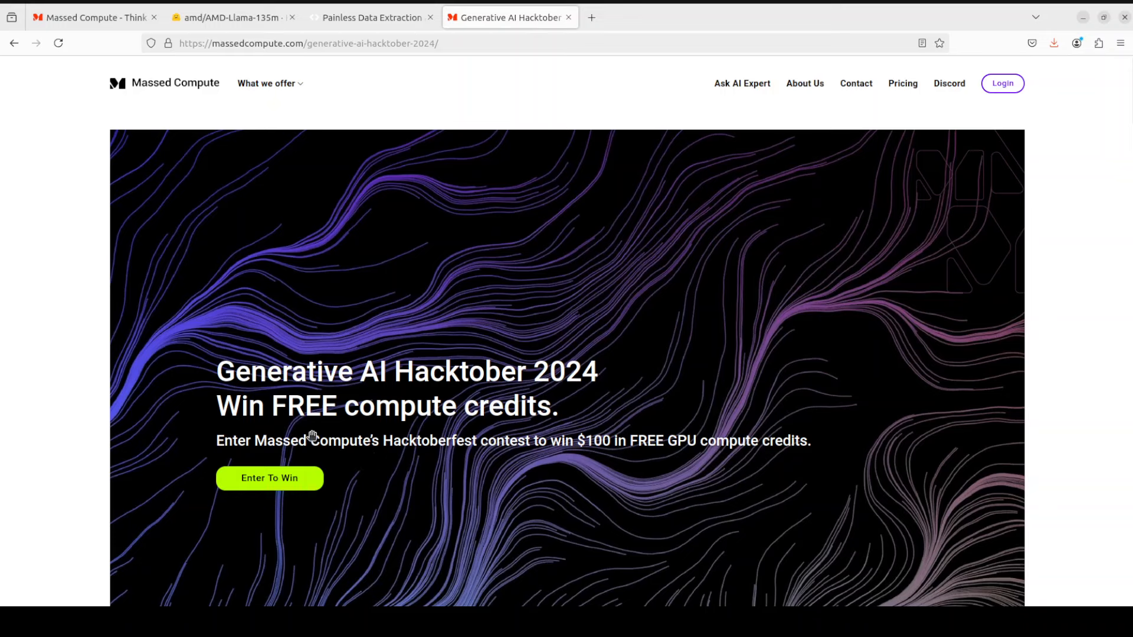
{"action": "mouse_move", "coordinate": [364, 414]}
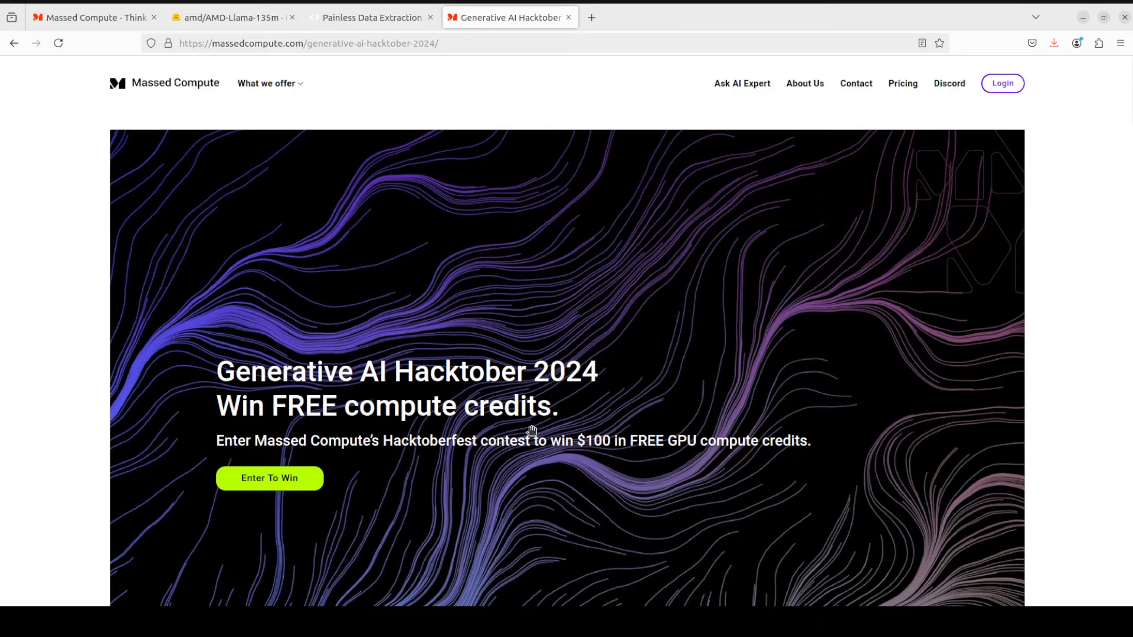
{"action": "mouse_move", "coordinate": [567, 410]}
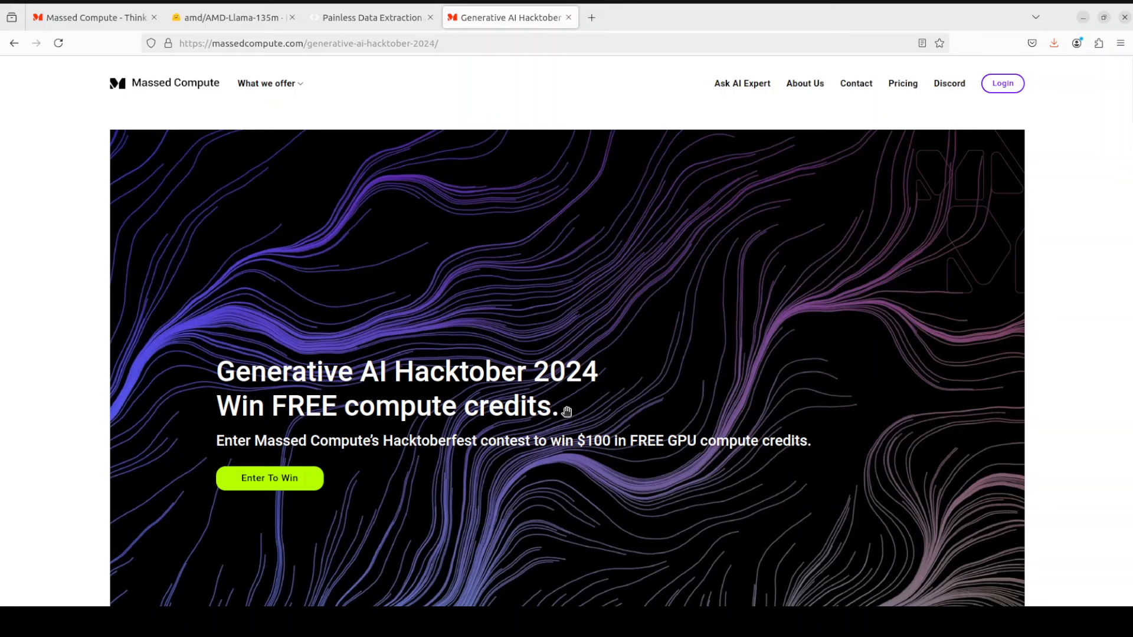
{"action": "mouse_move", "coordinate": [808, 432]}
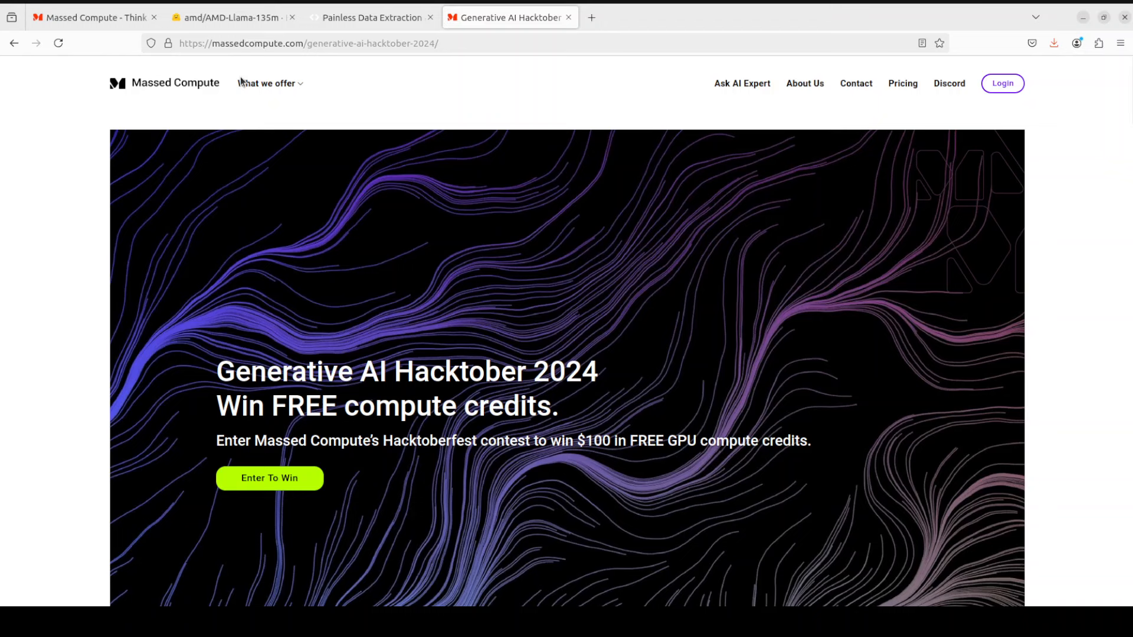
- Return to the amd/AMD-Llama-135m Hugging Face tab
{"action": "left_click", "coordinate": [233, 17]}
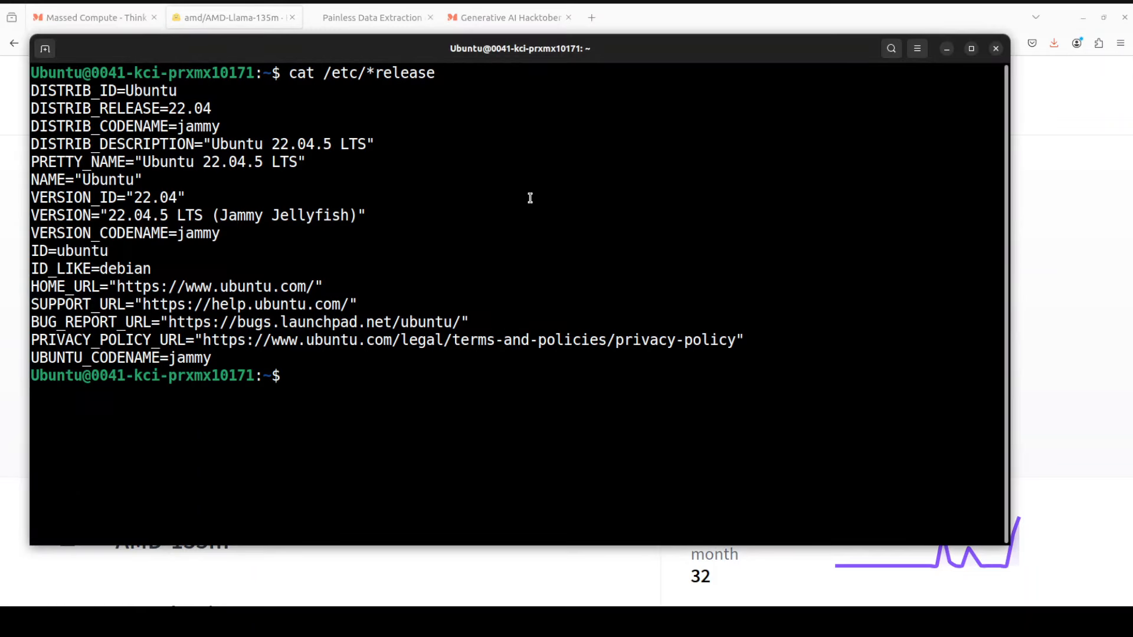
- Run nvidia-smi, then create and activate a Python 3.11 conda environment named 'amd'
{"action": "type", "text": "nvidia-smi"}
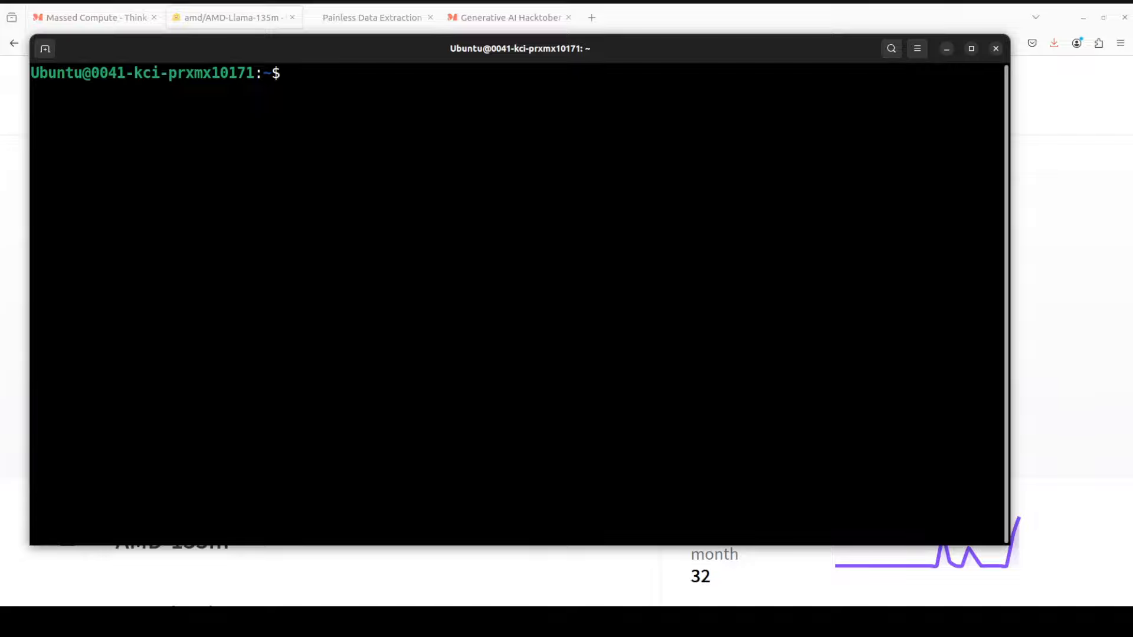
{"action": "type", "text": "conda create -n amd python=3.11 -y && conda activate amd"}
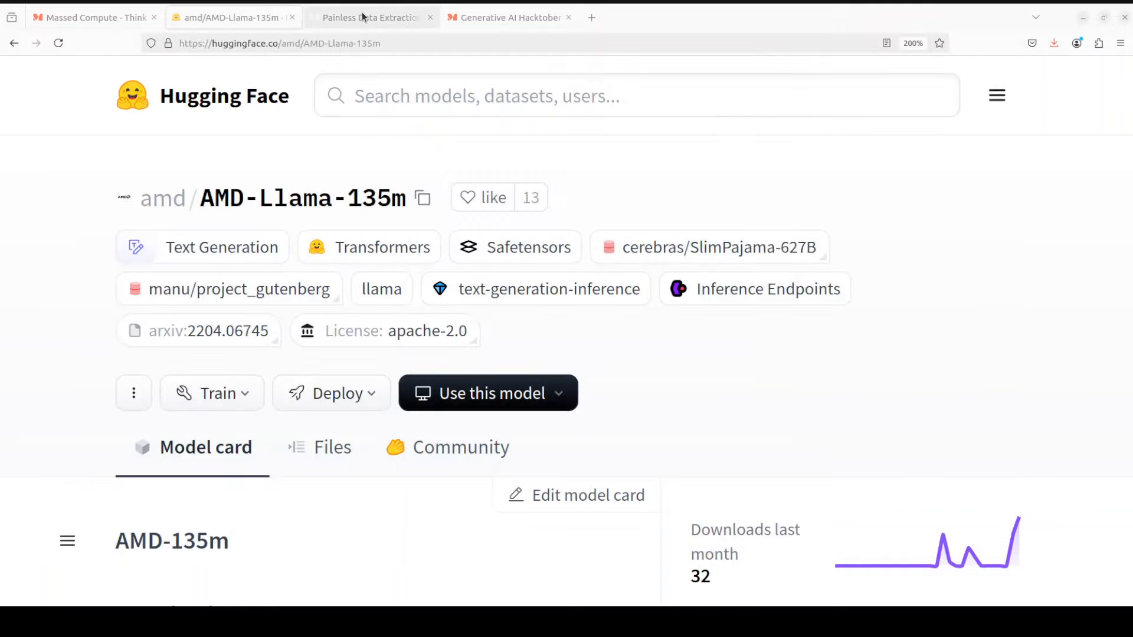
- Switch to the AgentQL 'Painless Data Extraction' homepage tab
{"action": "left_click", "coordinate": [371, 17]}
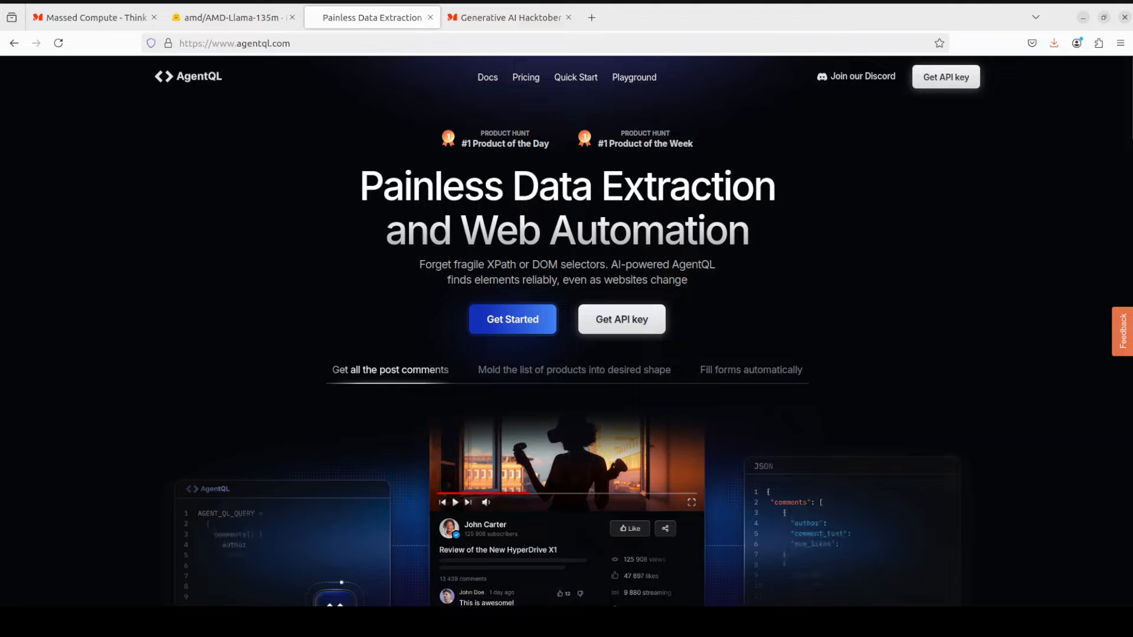
- Paste the Jupyter install and launch commands in the terminal, then open Untitled1.ipynb
{"action": "left_click", "coordinate": [233, 16]}
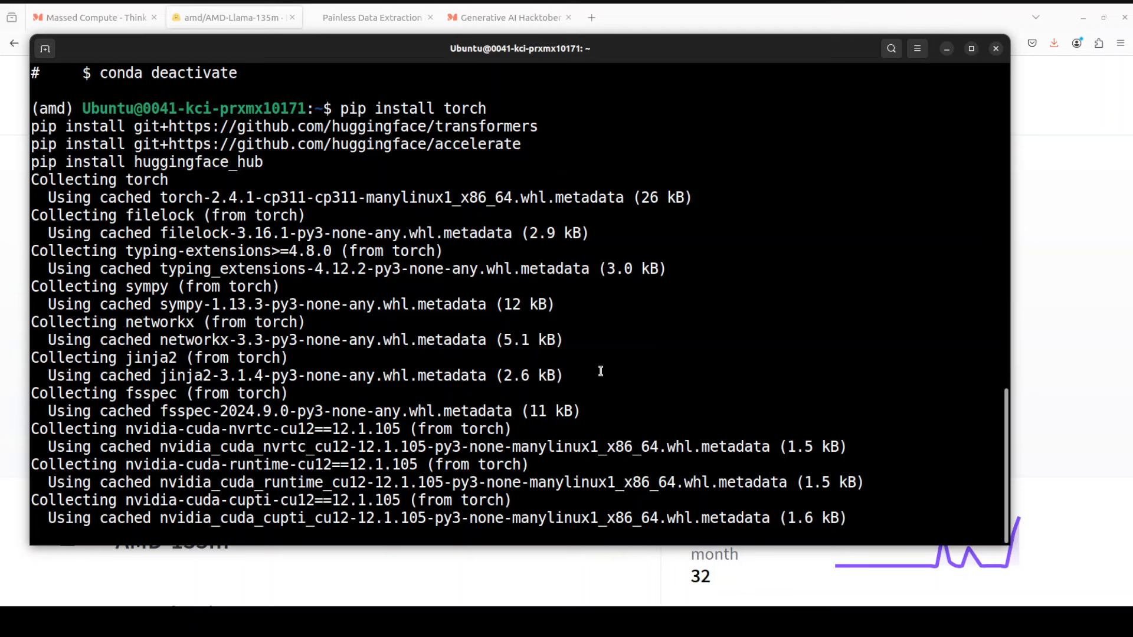
{"action": "scroll", "scroll_direction": "down", "scroll_amount": 3}
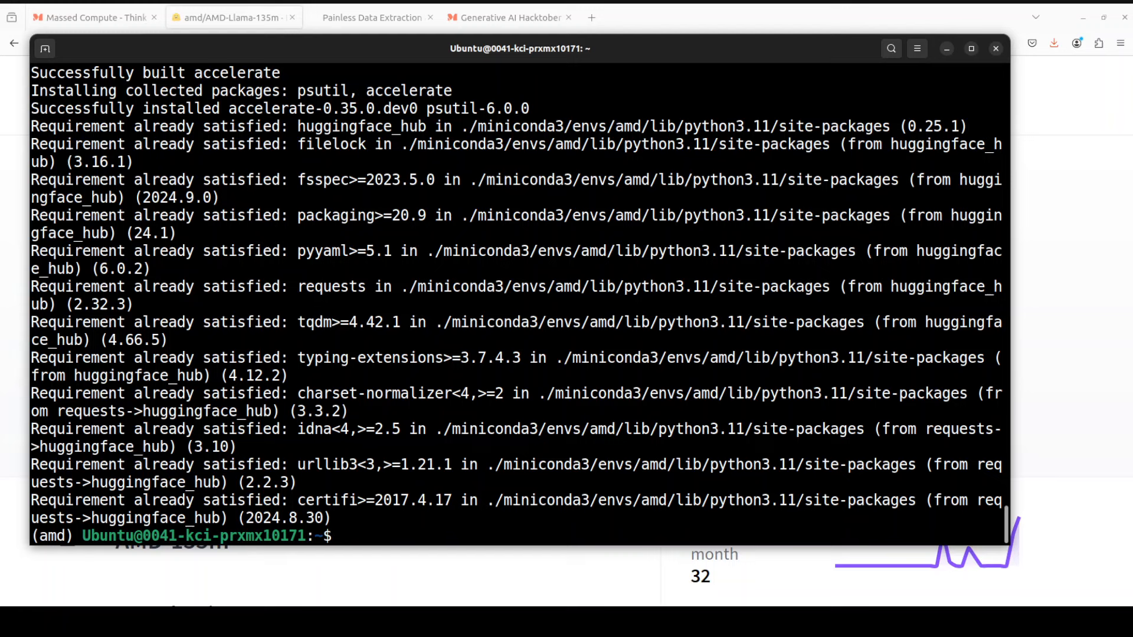
{"action": "right_click", "coordinate": [564, 373]}
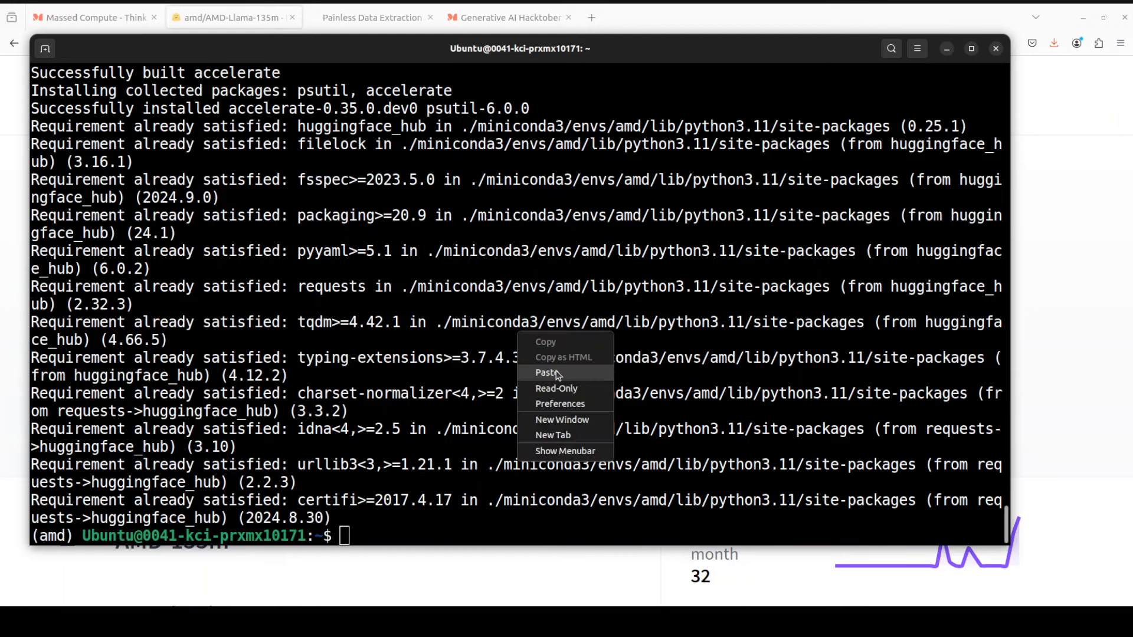
{"action": "left_click", "coordinate": [545, 372]}
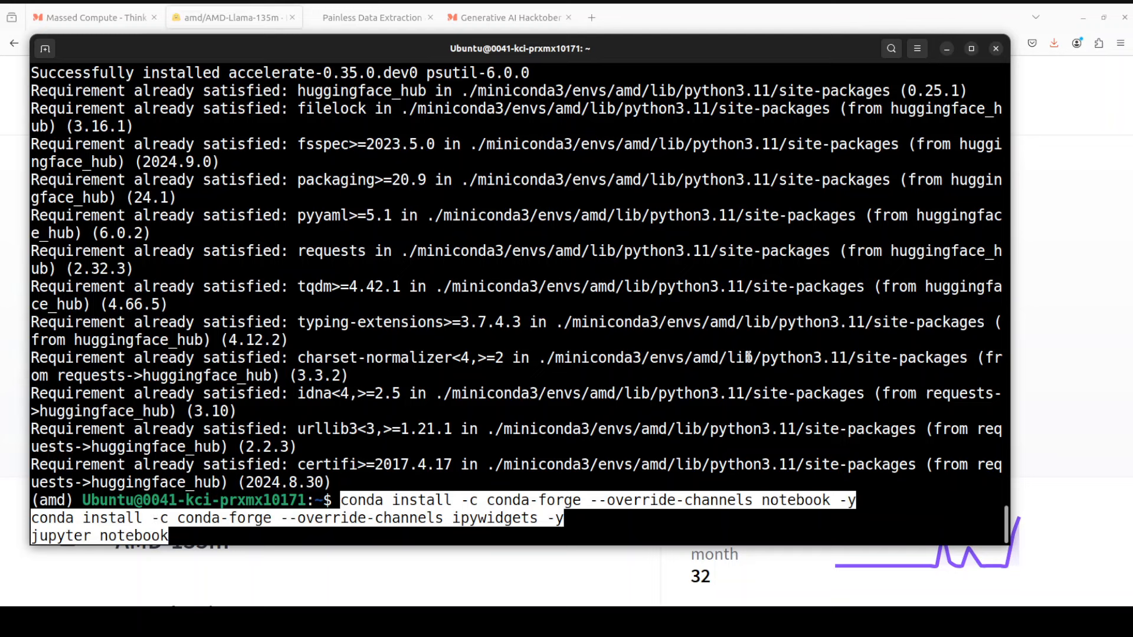
{"action": "scroll", "scroll_direction": "down", "scroll_amount": 3}
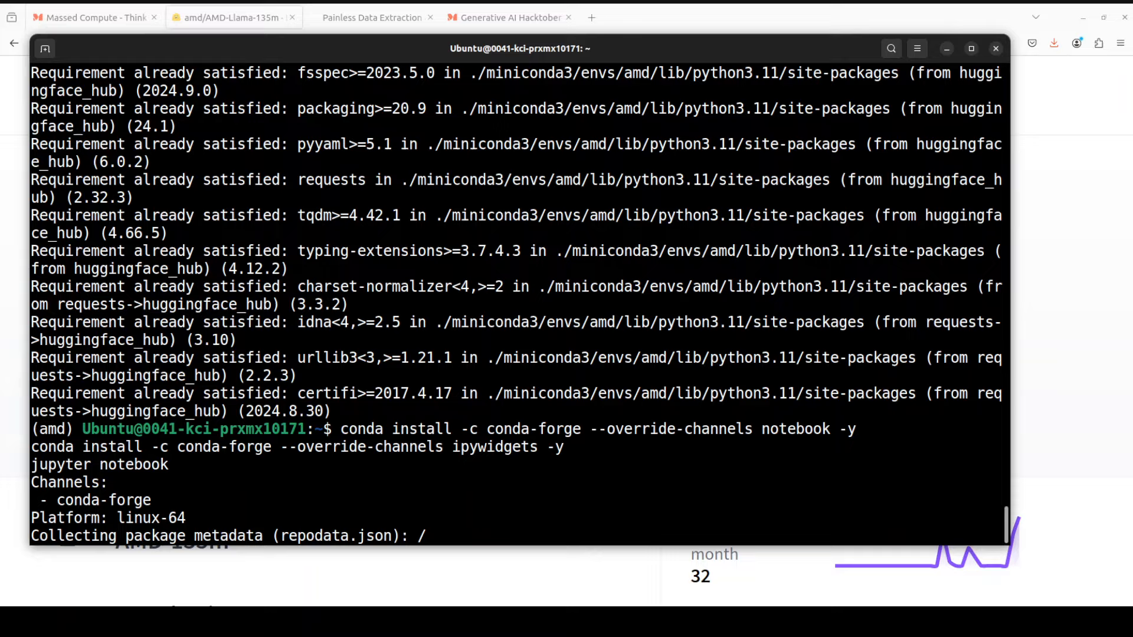
{"action": "left_click", "coordinate": [647, 17]}
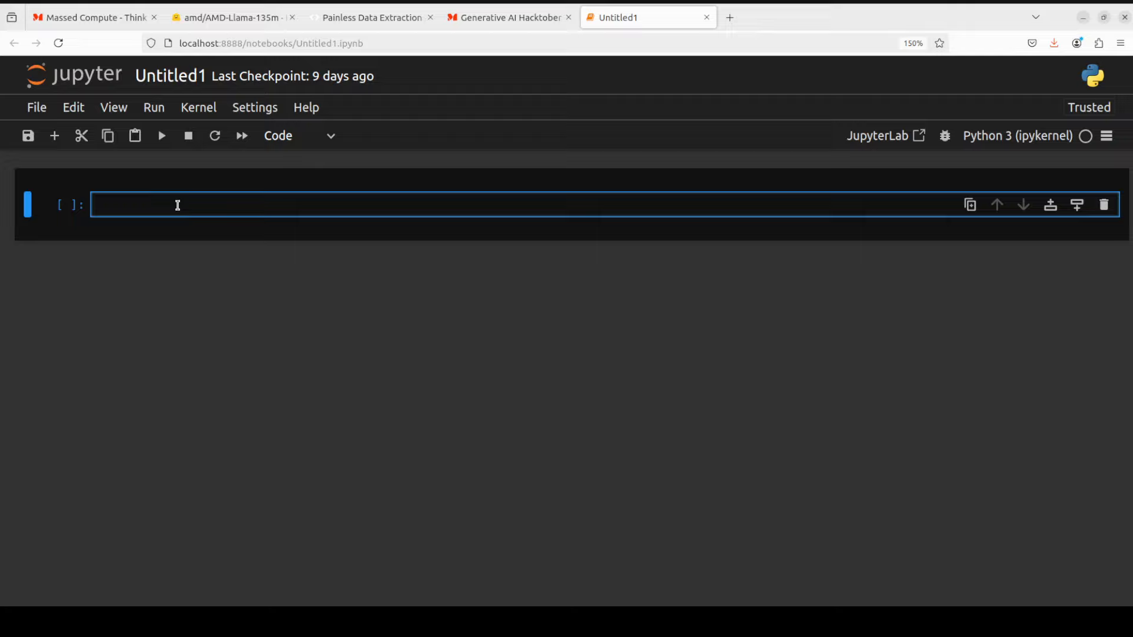
- Type 'import torch' into the notebook's first code cell
{"action": "type", "text": "import torch"}
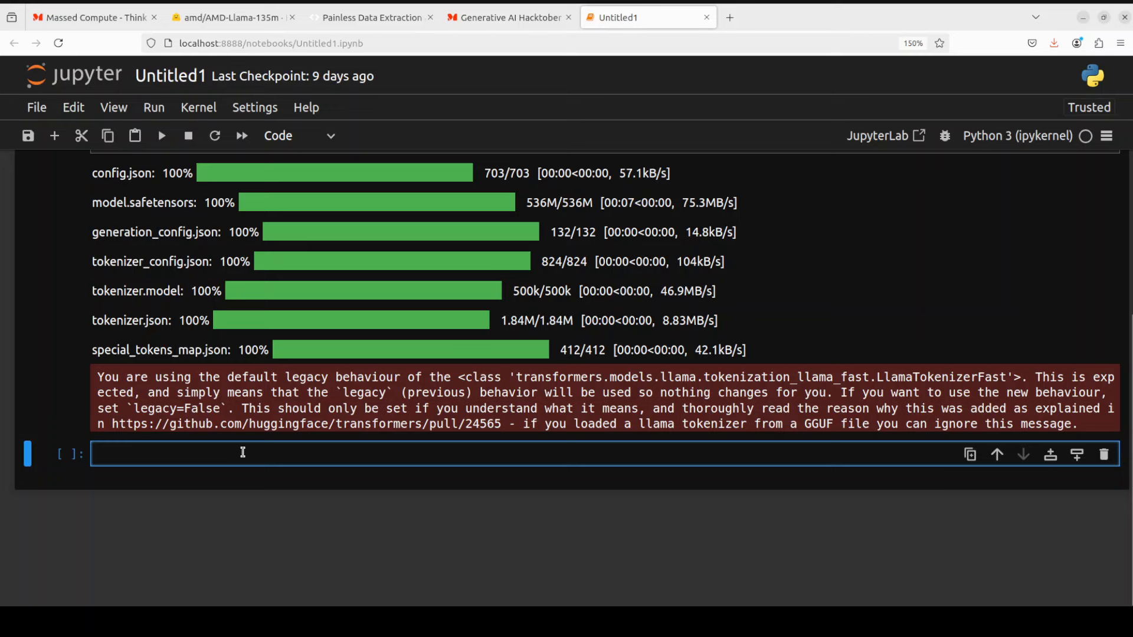
- Enter the code tokenizing 'Tell me a story?\nOnce upon a time' and placing the cursor in model.generate
{"action": "type", "text": "inputs = tokenizer(\"Tell me a story?\\nOnce upon a time\", add_special_tokens=False, return_tensors=\"pt\")"}
{"action": "type", "text": "print(tokenizer.decode(tokens[0]))"}
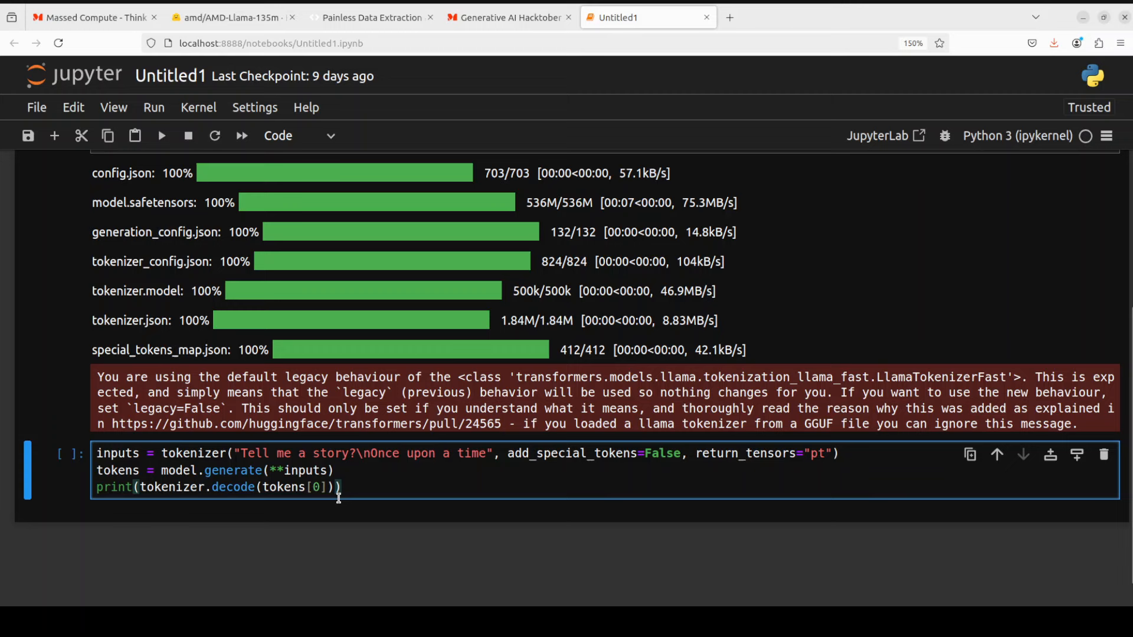
{"action": "left_click", "coordinate": [342, 486]}
{"action": "type", "text": ", max_length=45"}
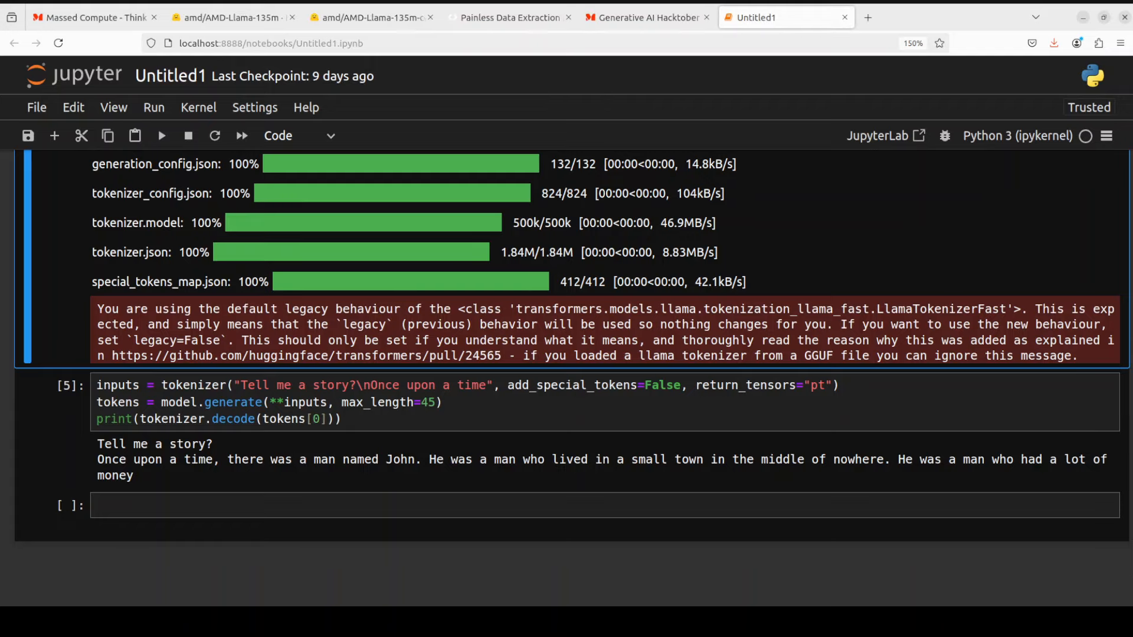
- Switch to the AMD-Llama-135m model page tab
{"action": "left_click", "coordinate": [231, 16]}
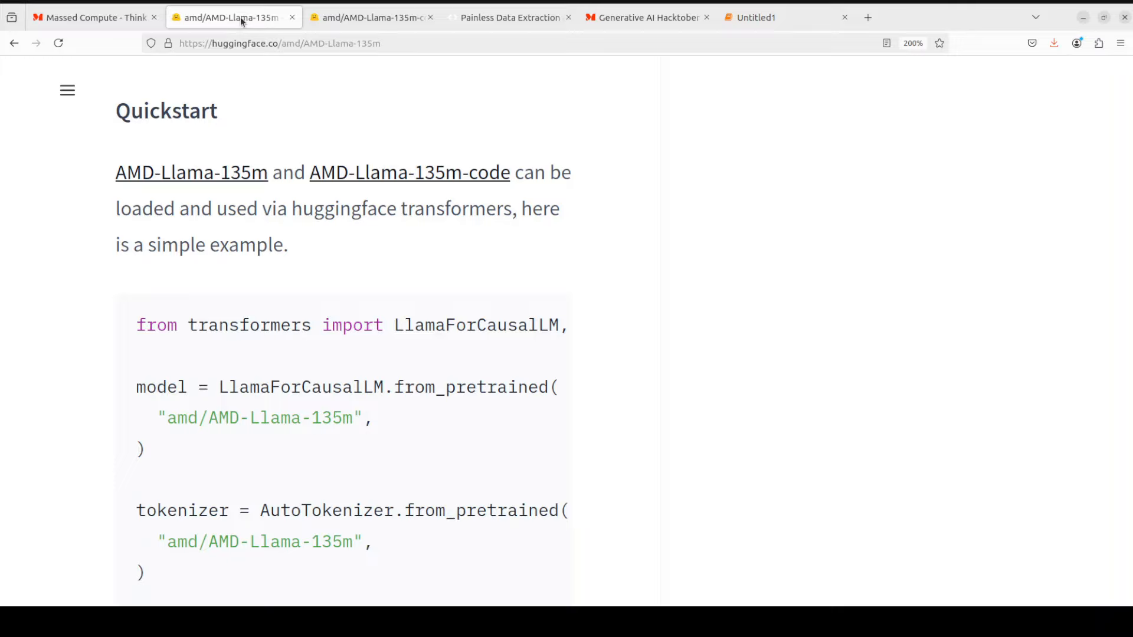
{"action": "mouse_move", "coordinate": [331, 233]}
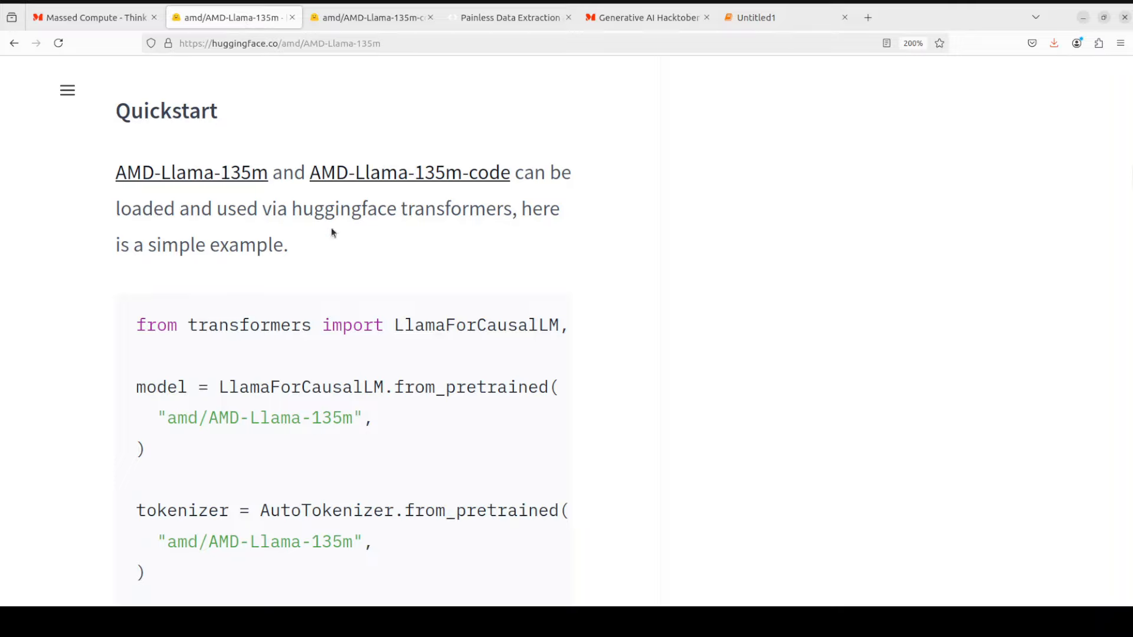
{"action": "mouse_move", "coordinate": [409, 172]}
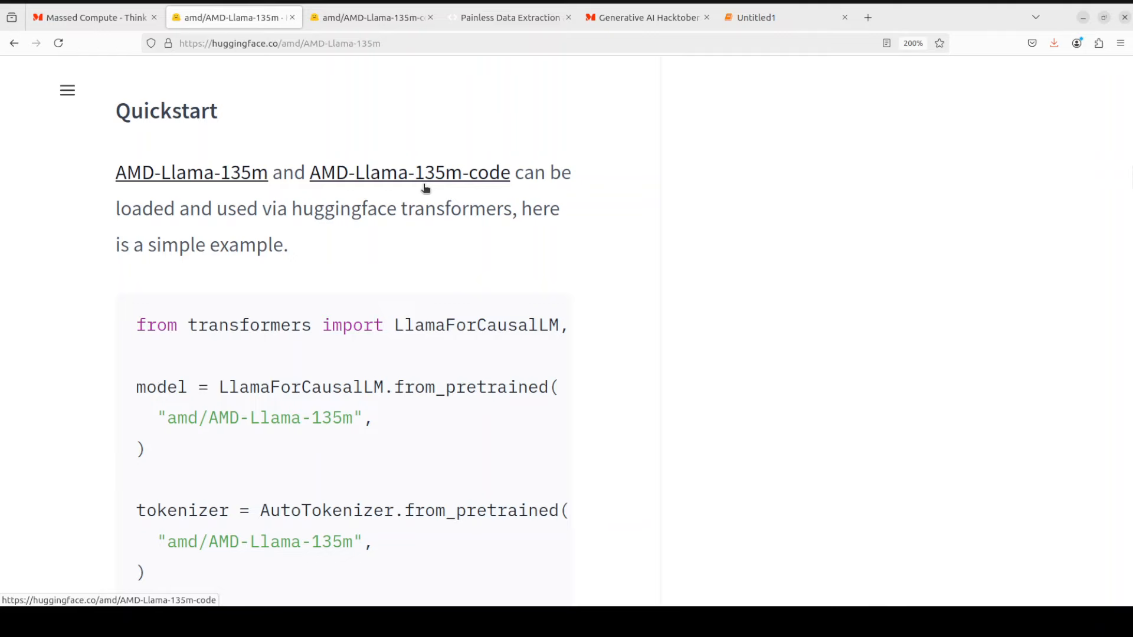
- View the AMD-Llama-135m-code model page, then return to the Untitled1 notebook
{"action": "left_click", "coordinate": [368, 17]}
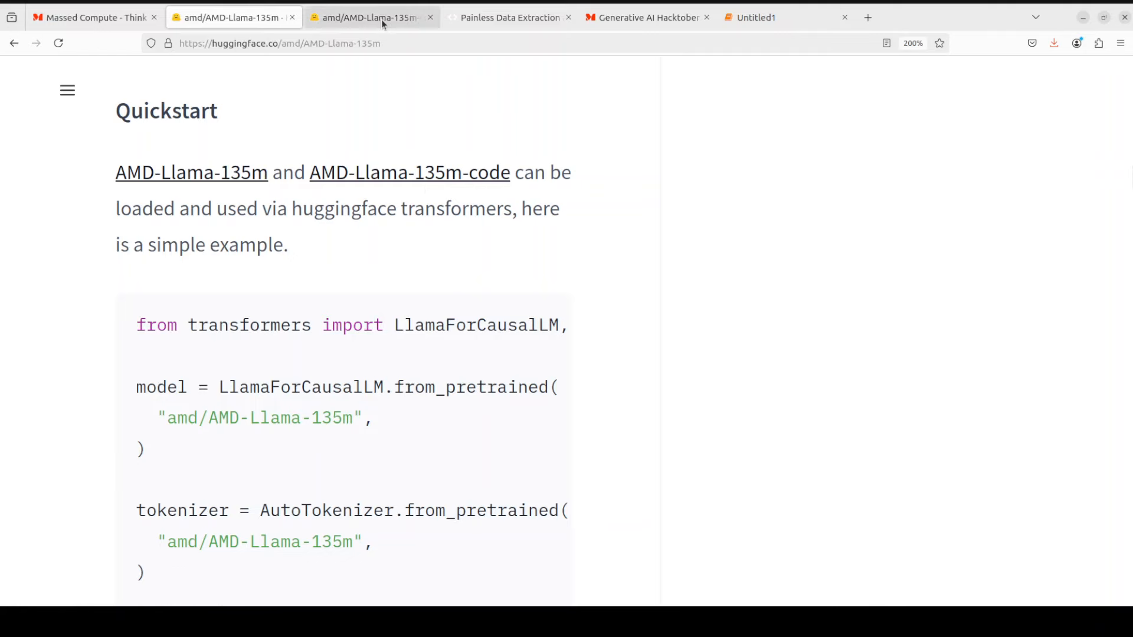
{"action": "left_click", "coordinate": [409, 172]}
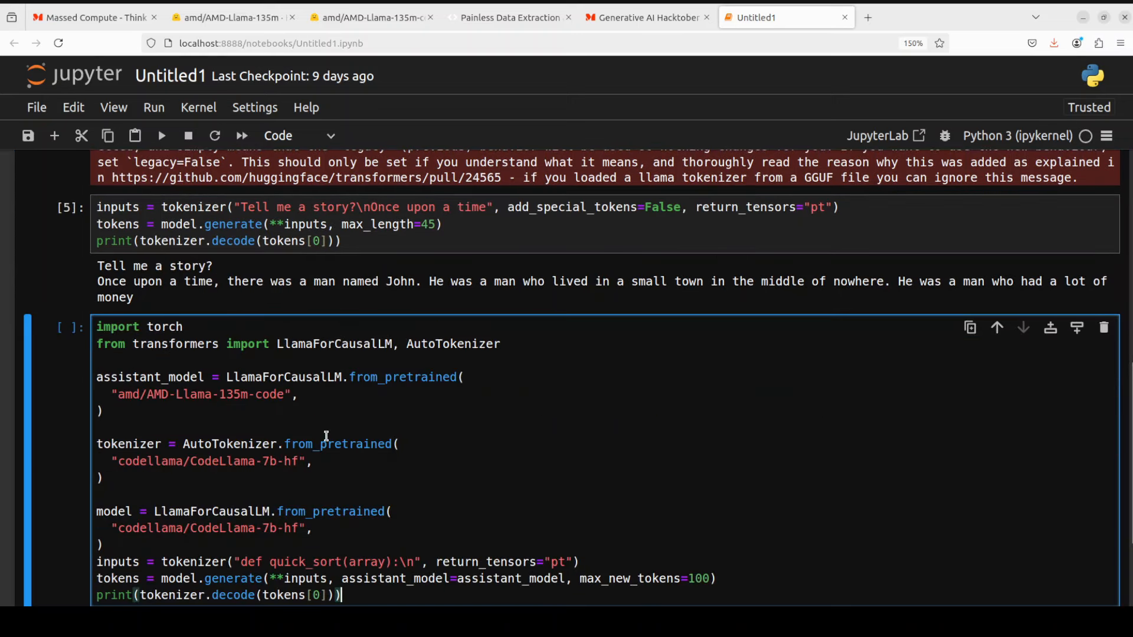
{"action": "scroll", "scroll_direction": "down", "scroll_amount": 3}
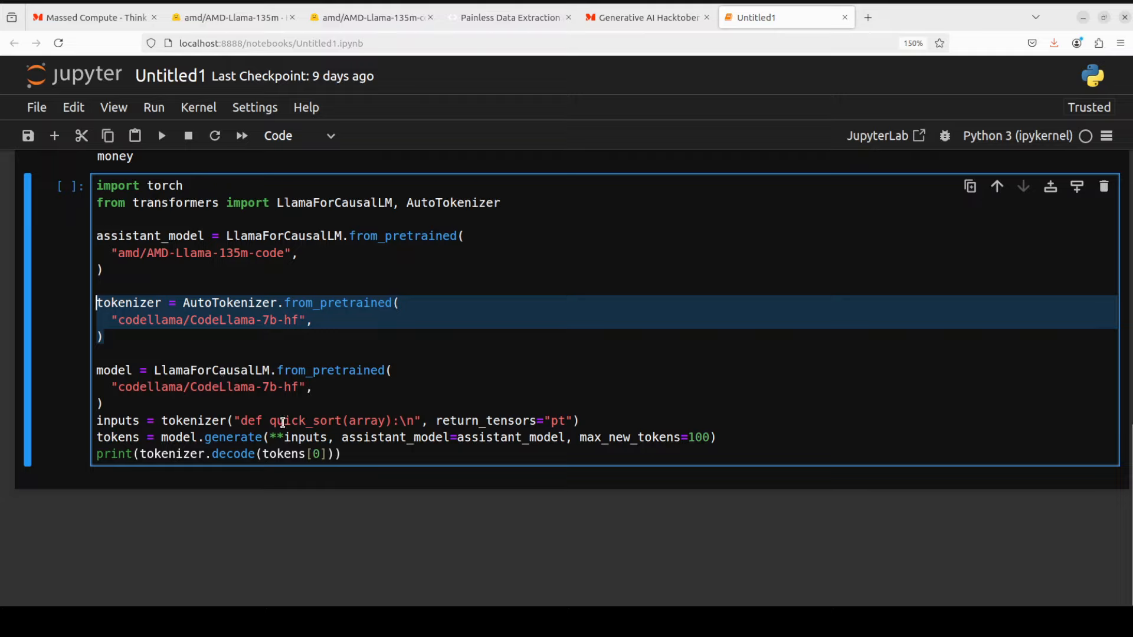
{"action": "left_click", "coordinate": [344, 437]}
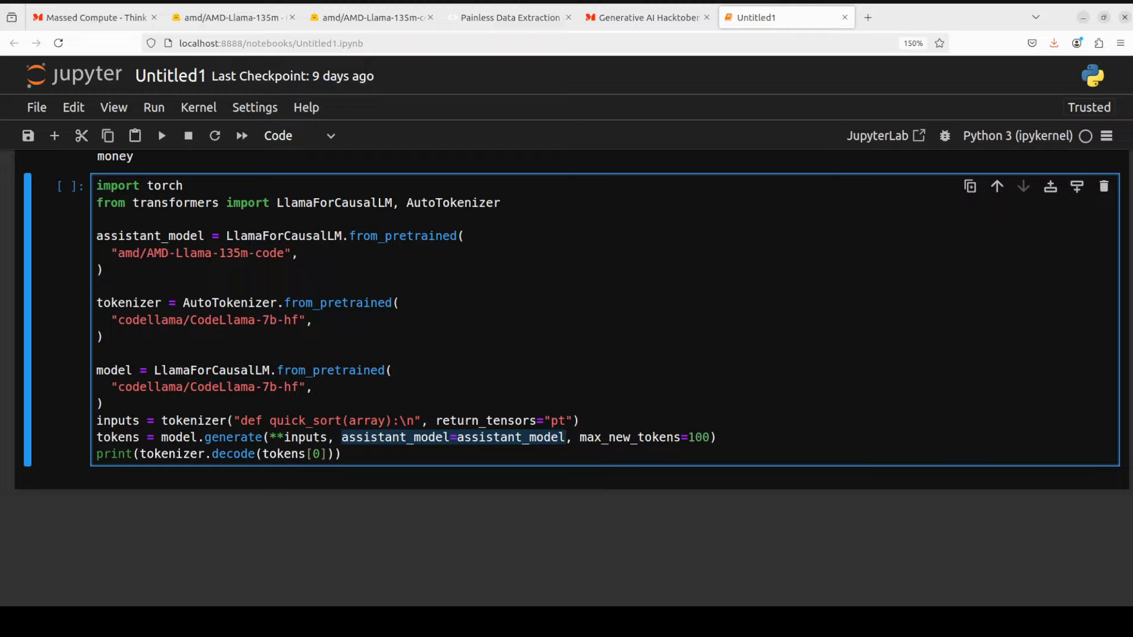
- Click into the quick_sort cell using the AMD-Llama-135m-code assistant model, clearing the argument highlight
{"action": "left_click", "coordinate": [567, 437]}
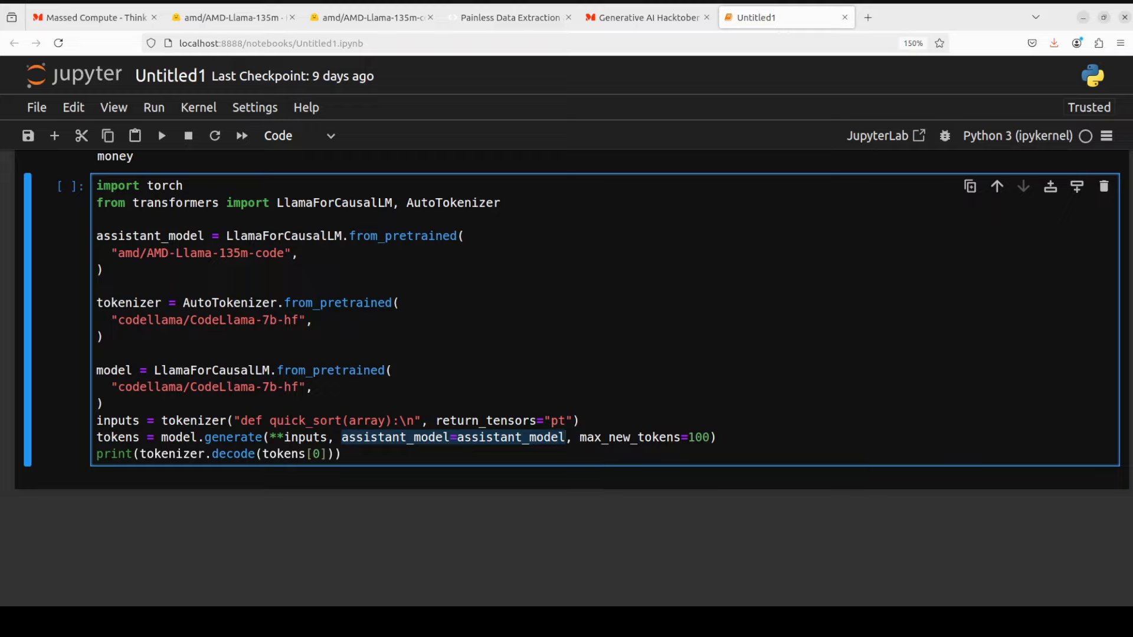
{"action": "left_click", "coordinate": [567, 437]}
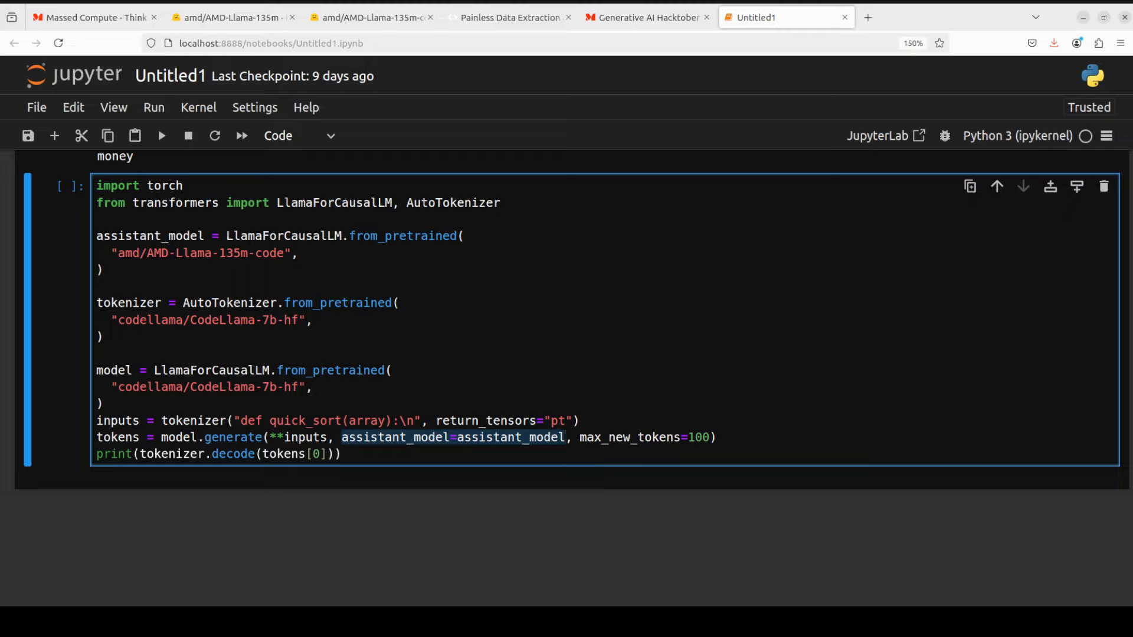
{"action": "left_click", "coordinate": [566, 438]}
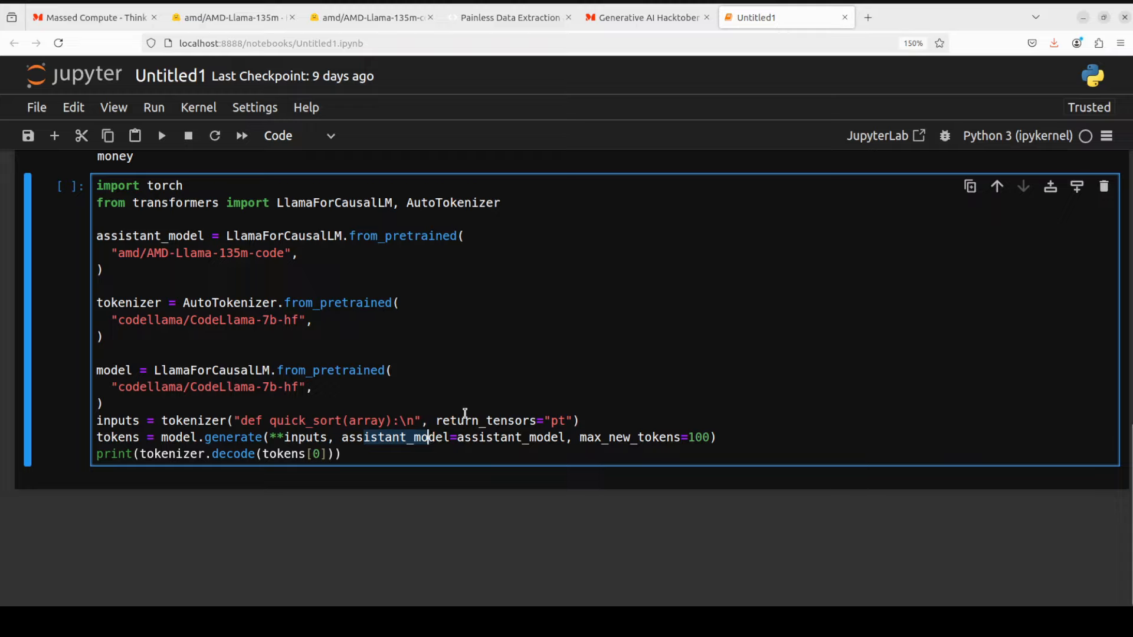
{"action": "mouse_move", "coordinate": [473, 379]}
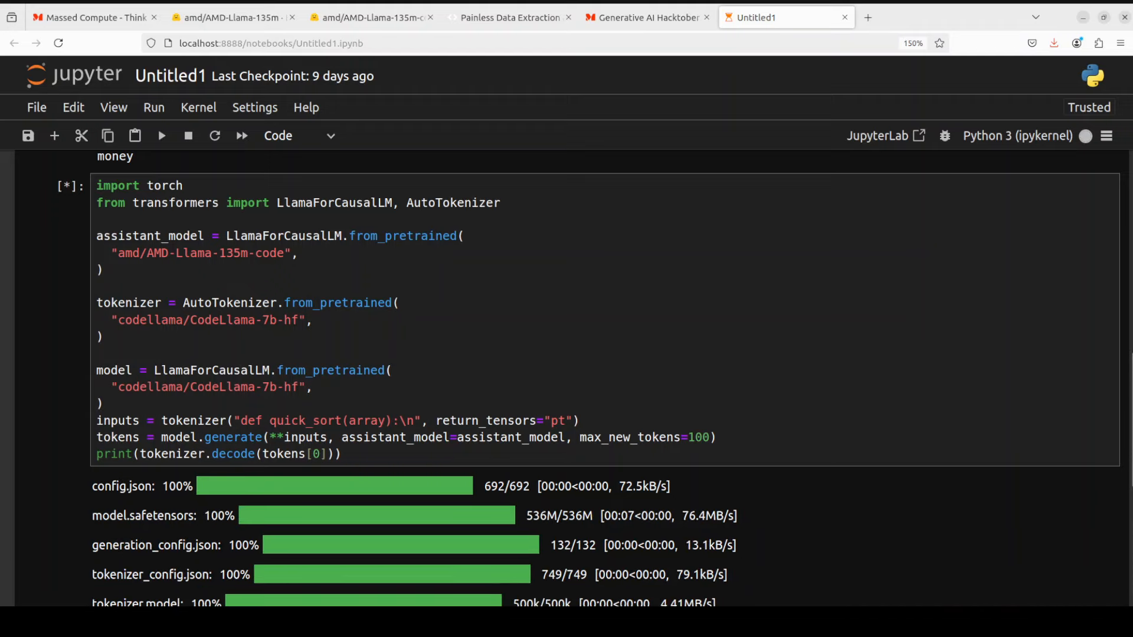
- Scroll down to view the generated recursive quick_sort function below the cell
{"action": "scroll", "scroll_direction": "down", "scroll_amount": 3}
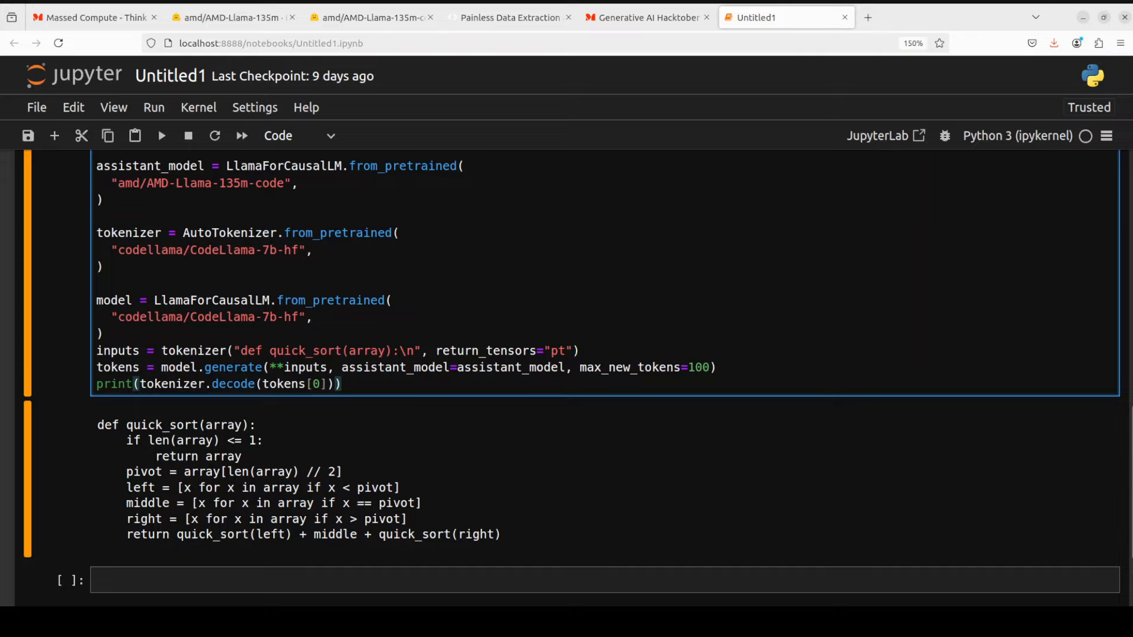
- Switch to the amd/AMD-Llama-135m-code Hugging Face model page tab
{"action": "left_click", "coordinate": [231, 18]}
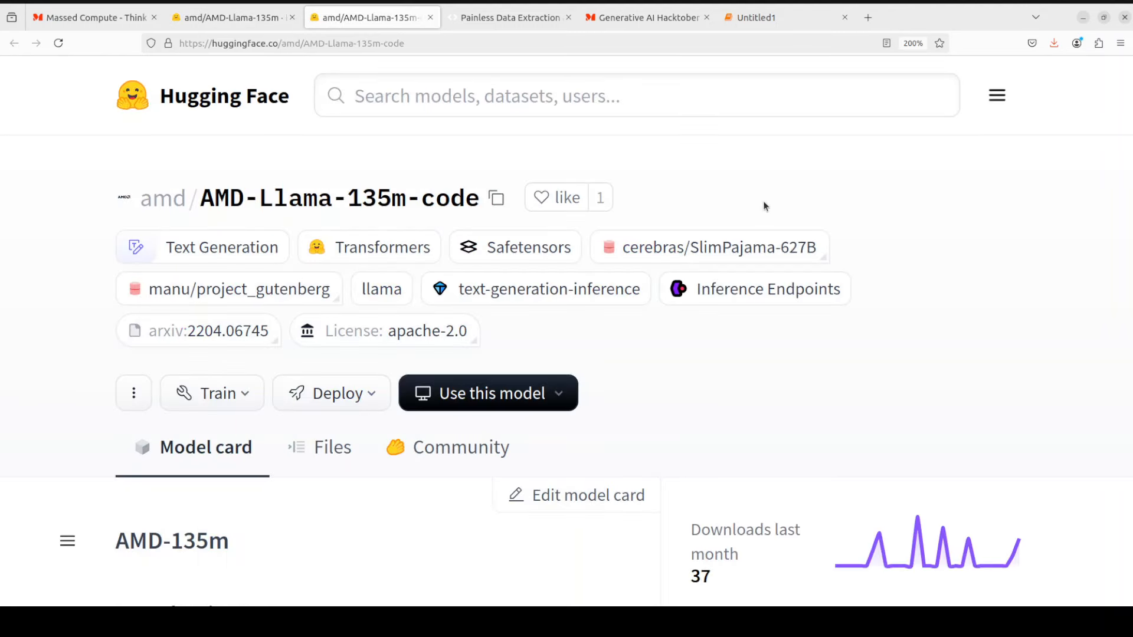
{"action": "mouse_move", "coordinate": [914, 222]}
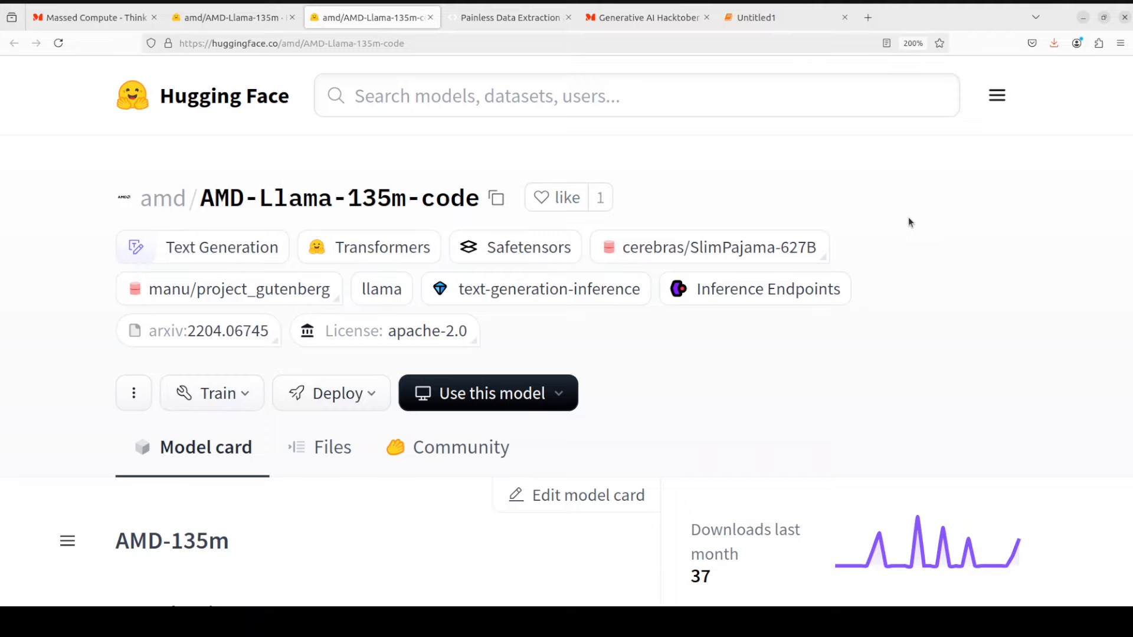
{"action": "mouse_move", "coordinate": [918, 253]}
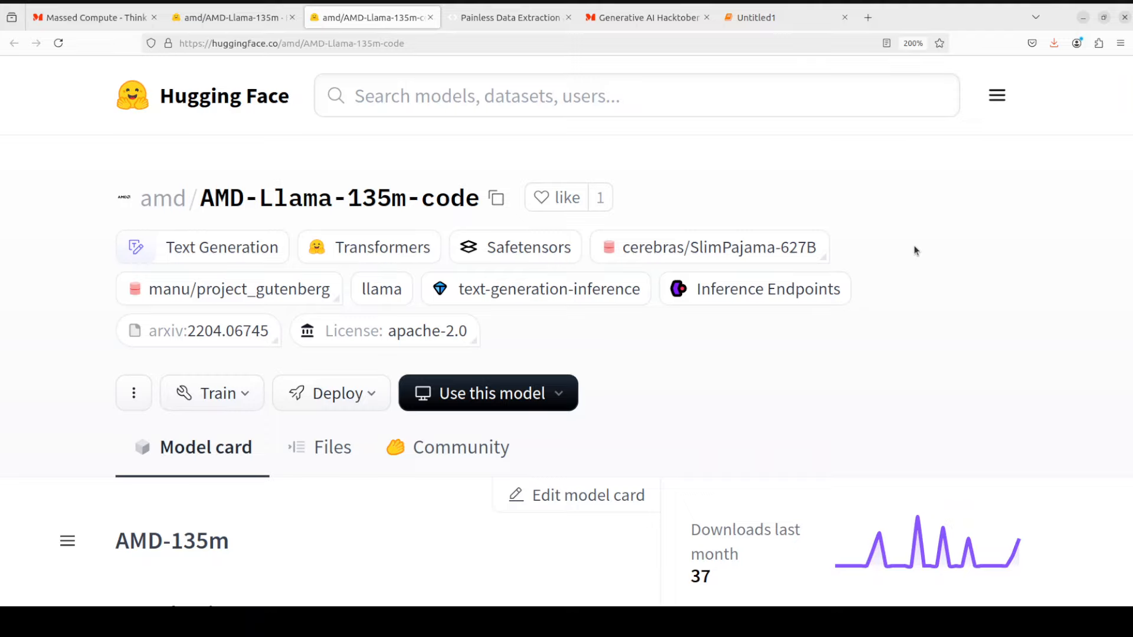
{"action": "mouse_move", "coordinate": [916, 249]}
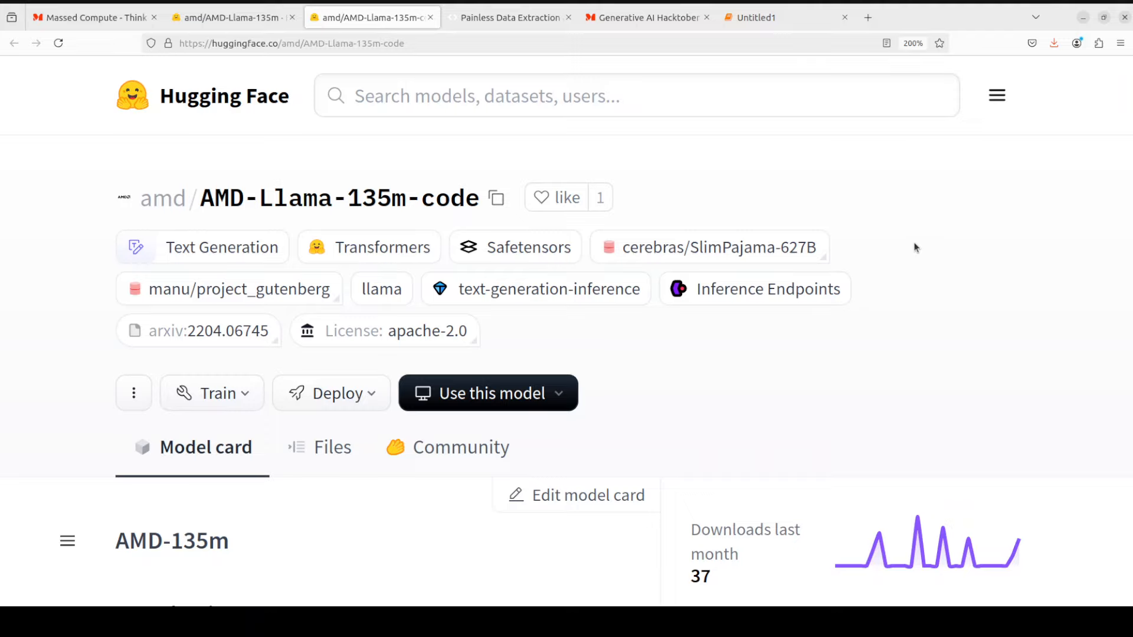